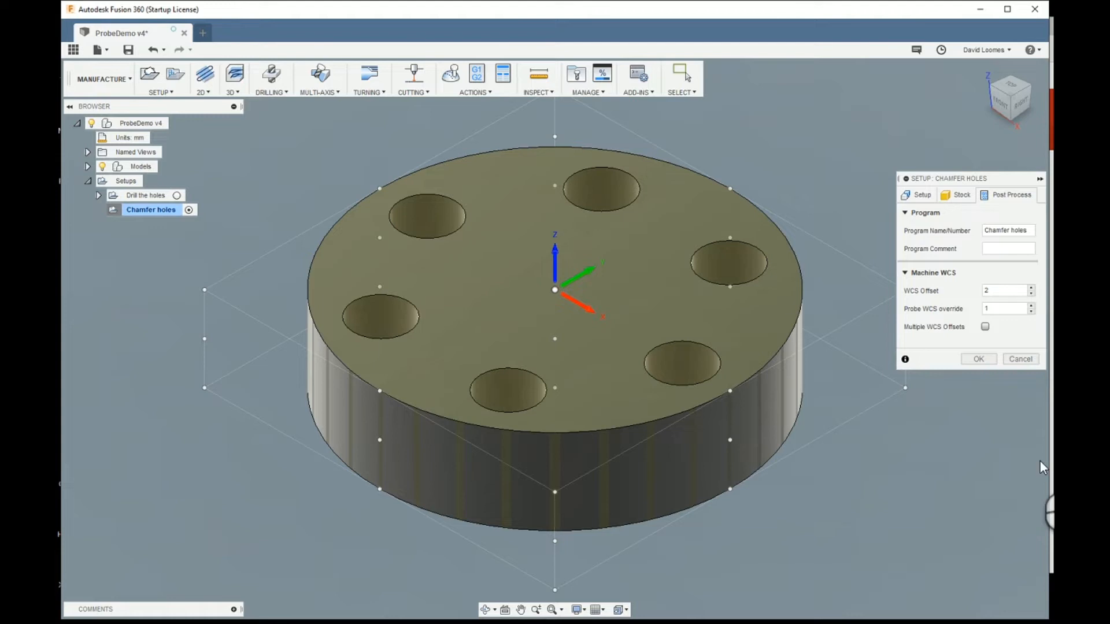
# Set WCS offset 2 and probe WCS override 1 in Post Process, and confirm
pyautogui.click(1003, 308)
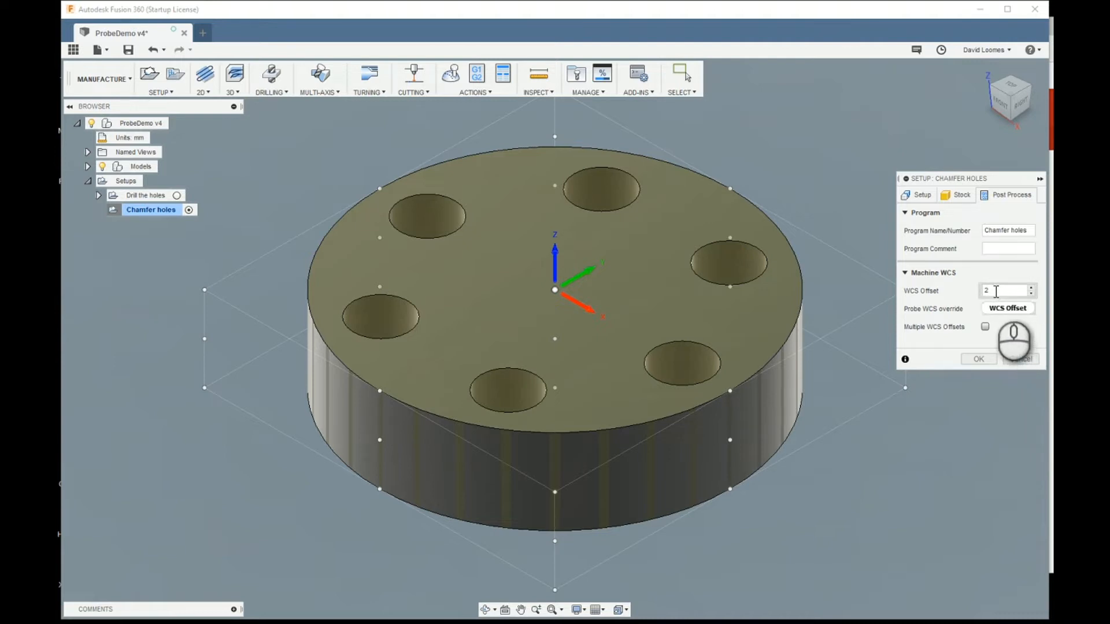
pyautogui.click(1003, 308)
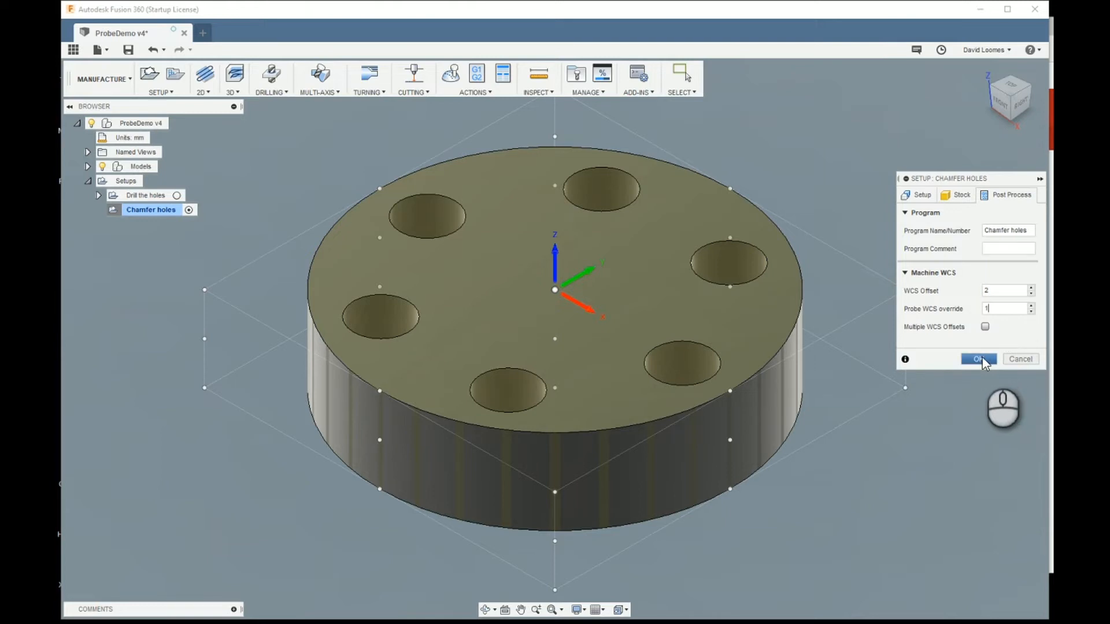
pyautogui.click(979, 359)
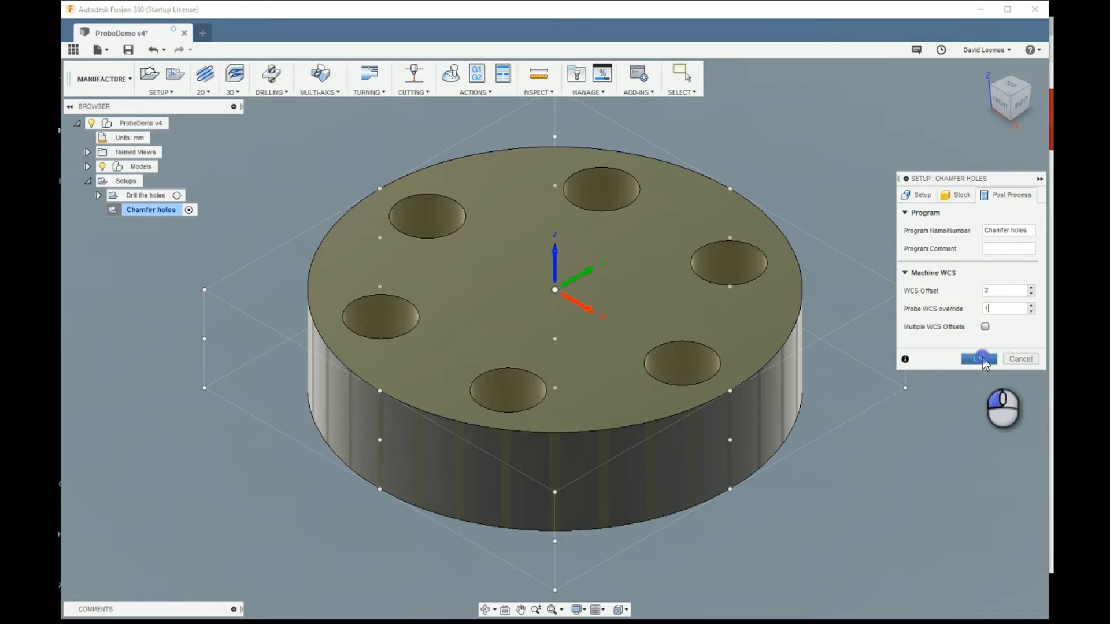
pyautogui.click(979, 359)
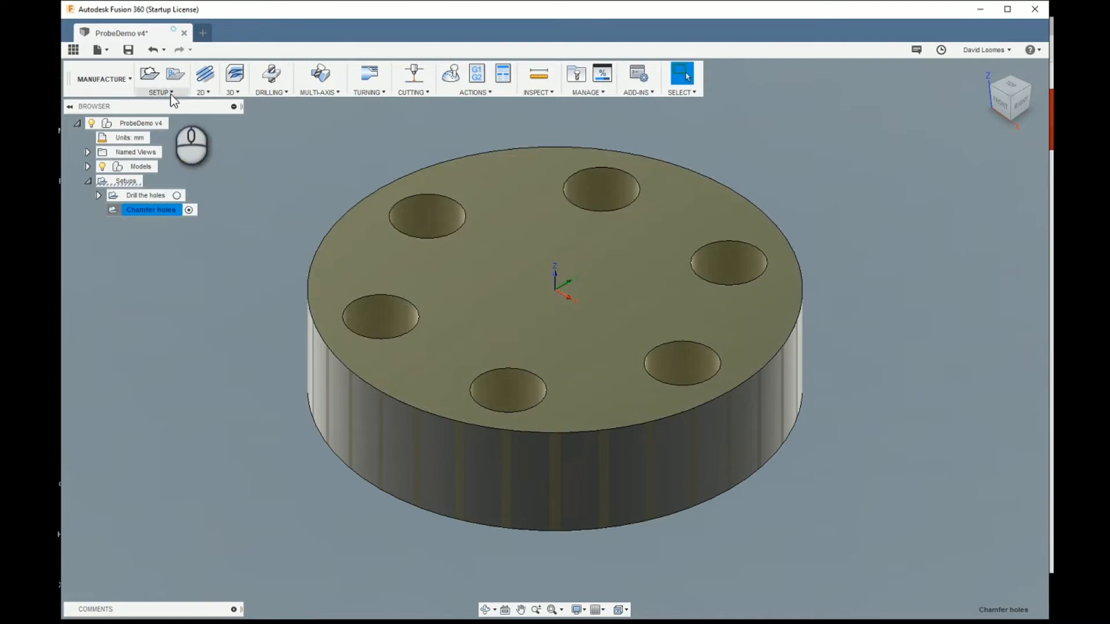
# Create Probe3 with the T99 Ø3 mm probe as a Z-surface probe of the top face
pyautogui.click(681, 73)
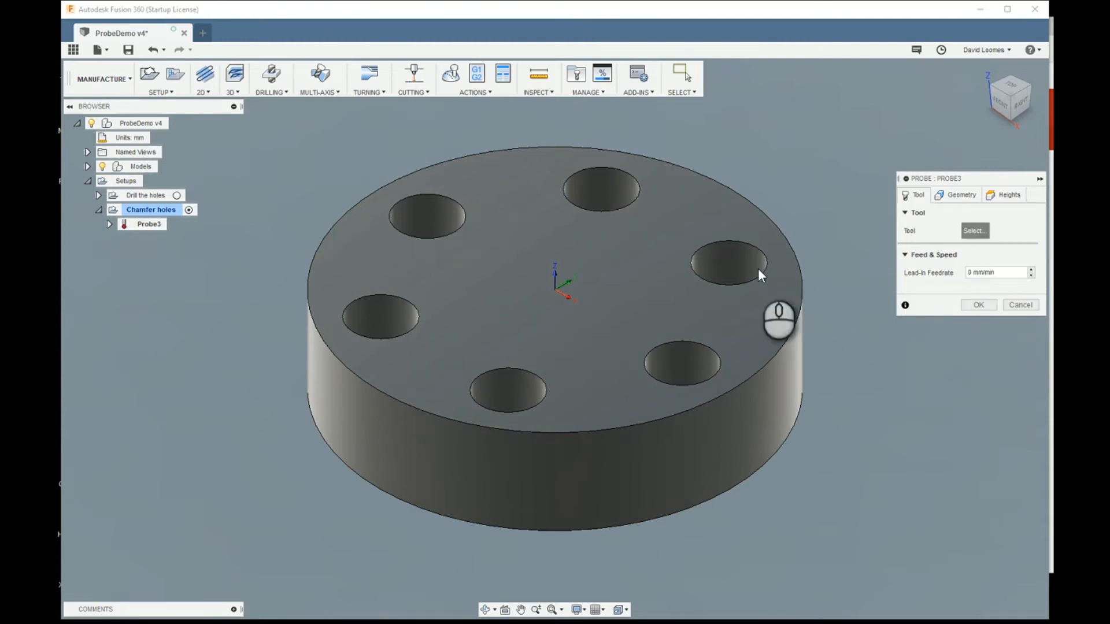
pyautogui.click(974, 230)
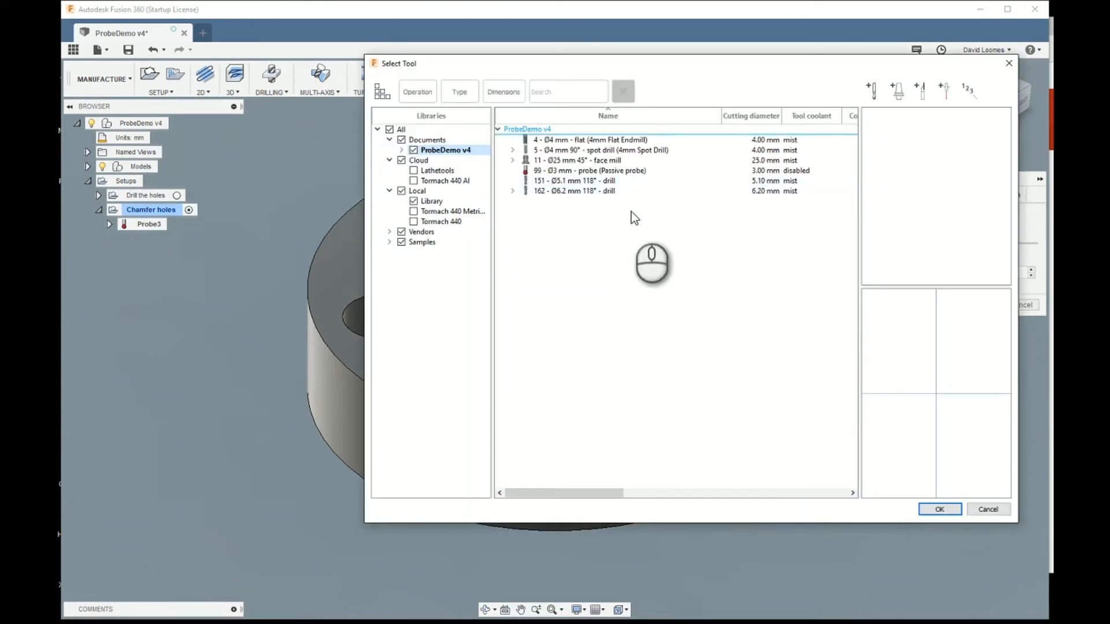
pyautogui.click(939, 508)
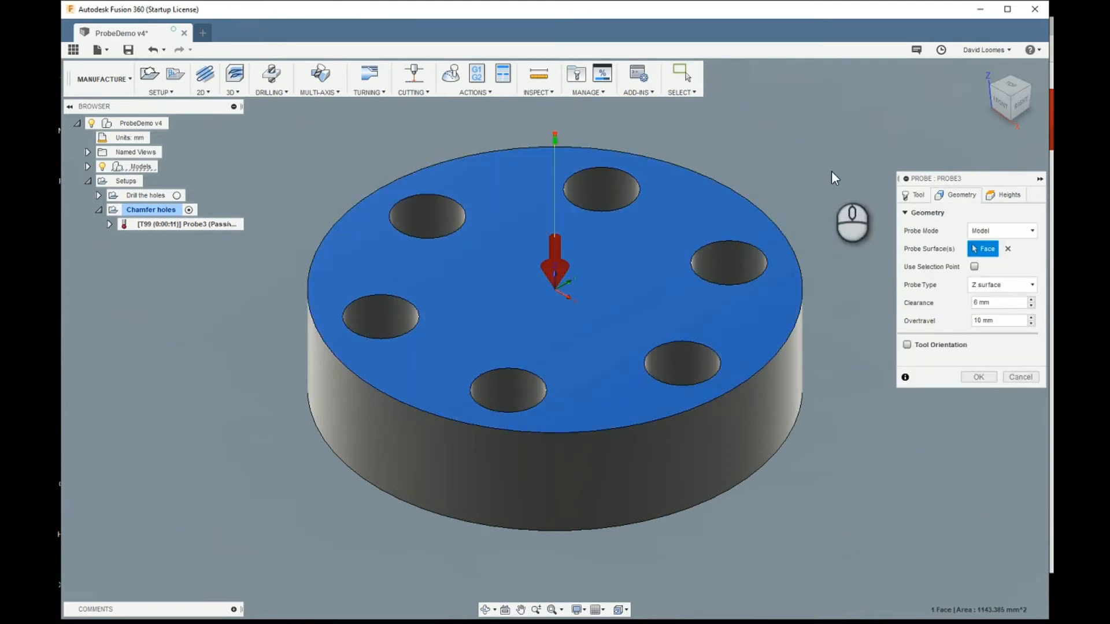
pyautogui.moveTo(1000, 321)
pyautogui.write('2')
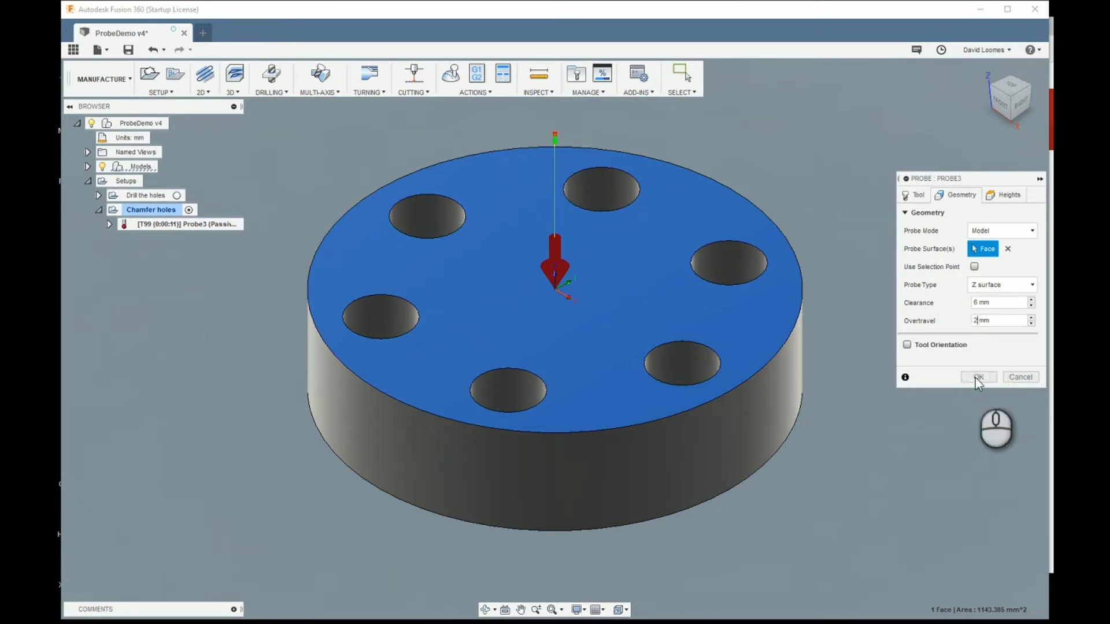
pyautogui.click(978, 376)
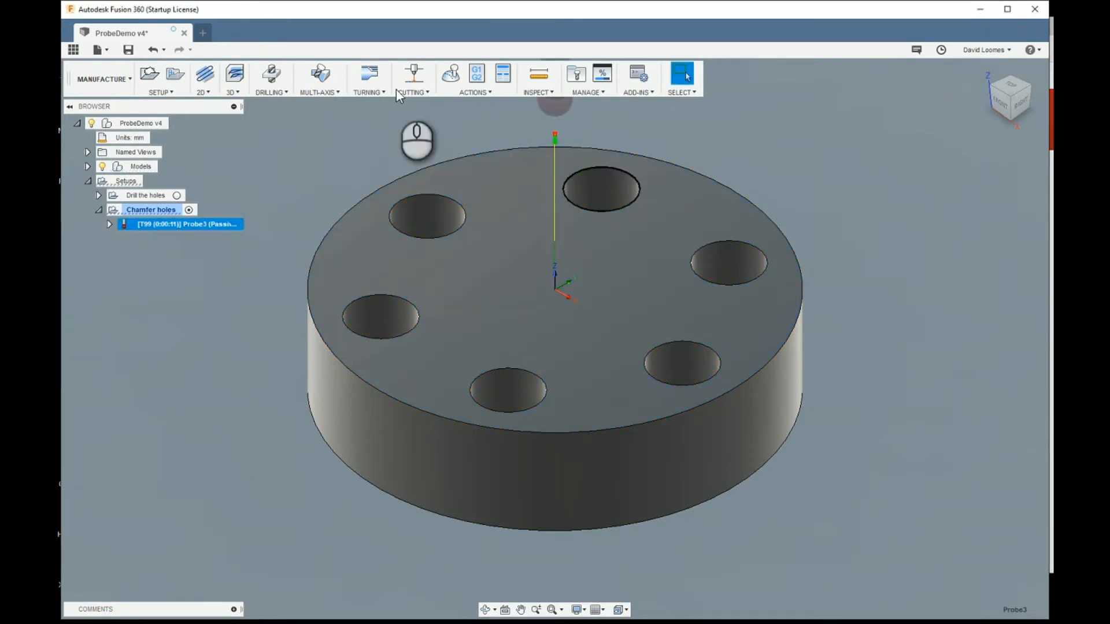
# Add Probe4, an XY circular hole probe of the lower-right hole, 1.25 mm clearance, 2 mm overtravel
pyautogui.click(161, 79)
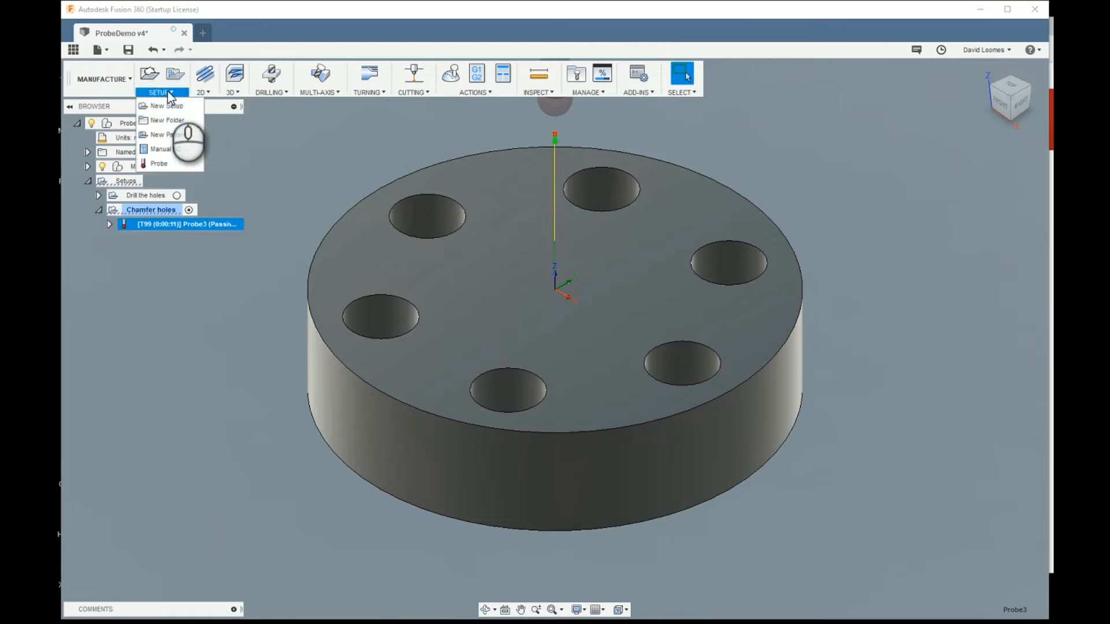
pyautogui.click(159, 163)
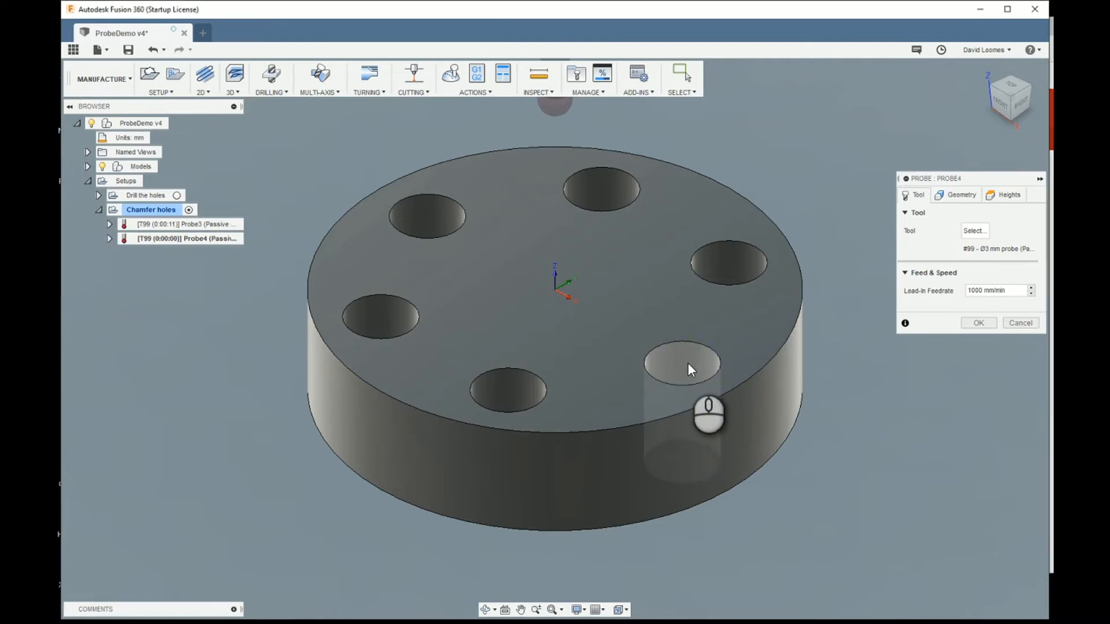
pyautogui.click(682, 364)
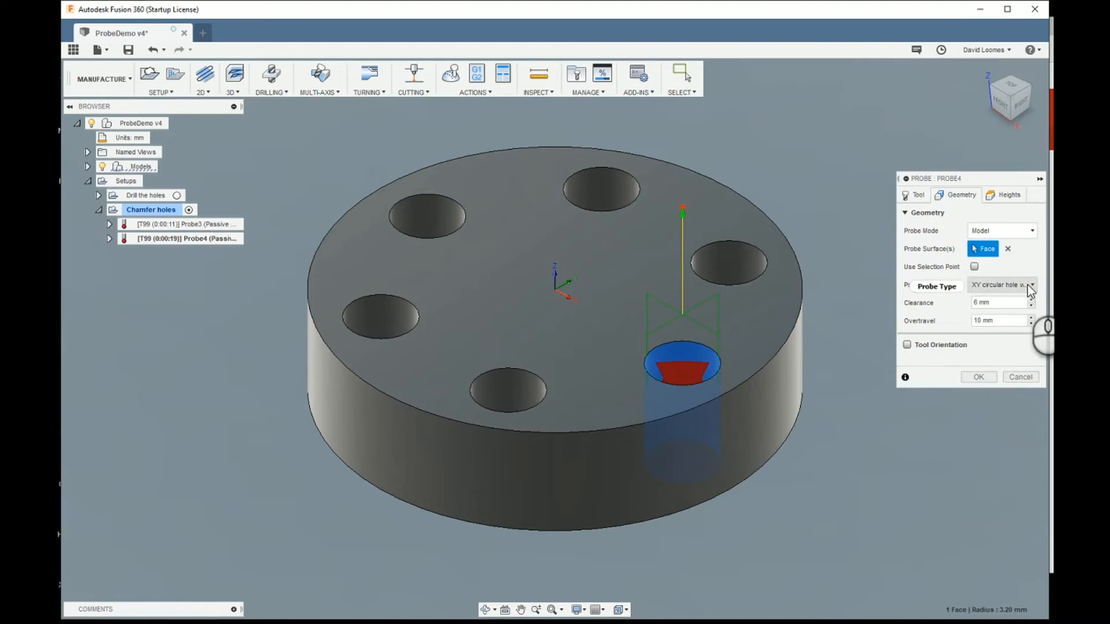
pyautogui.click(1030, 285)
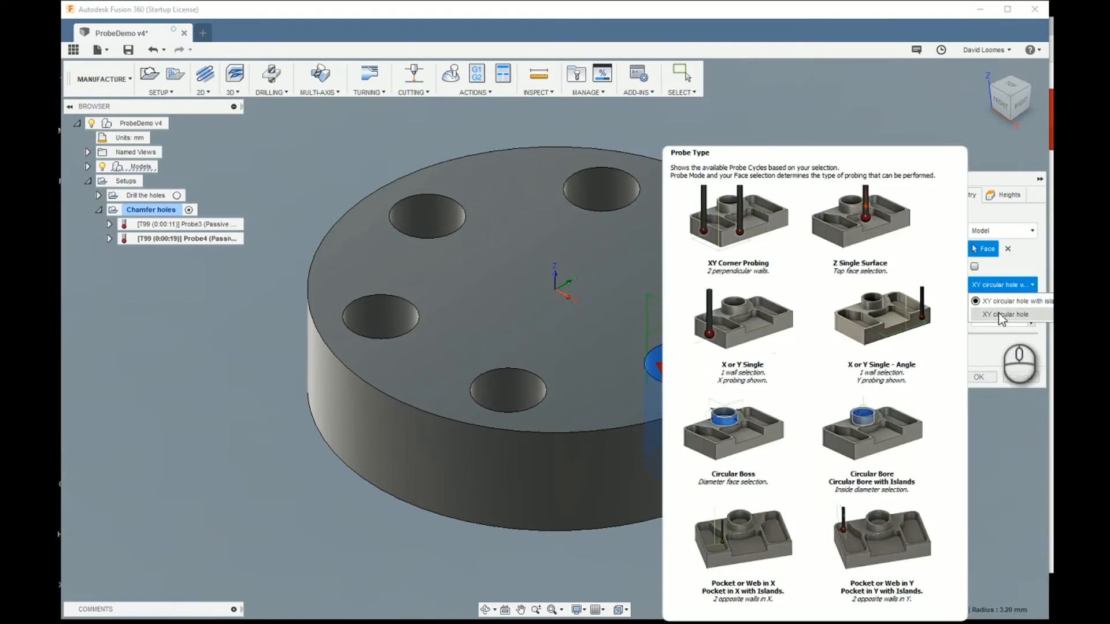
pyautogui.click(1004, 315)
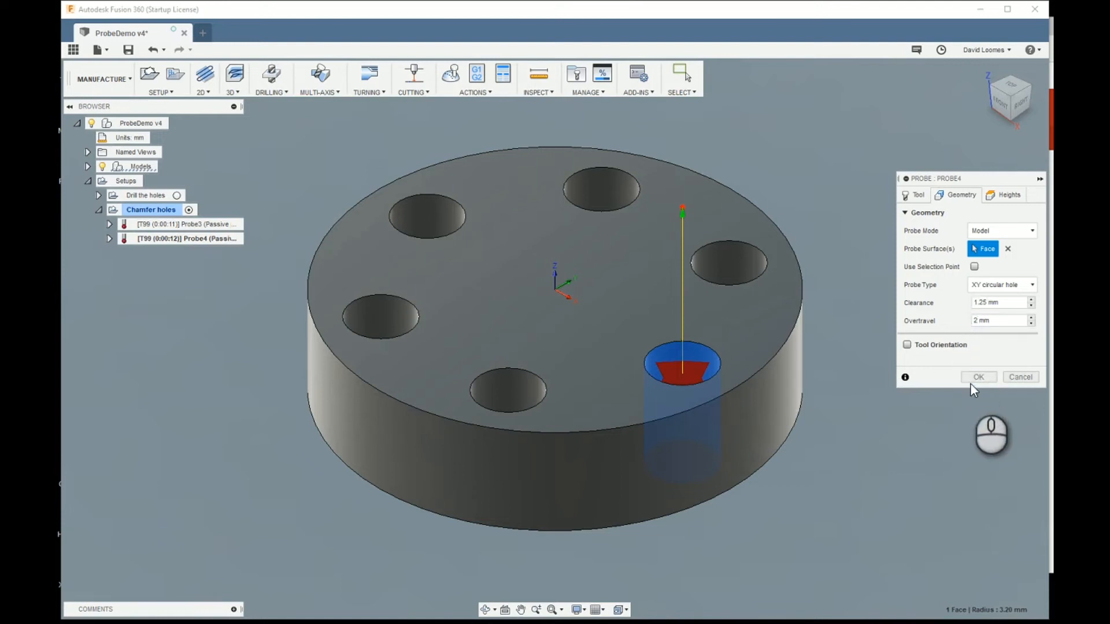
pyautogui.click(978, 377)
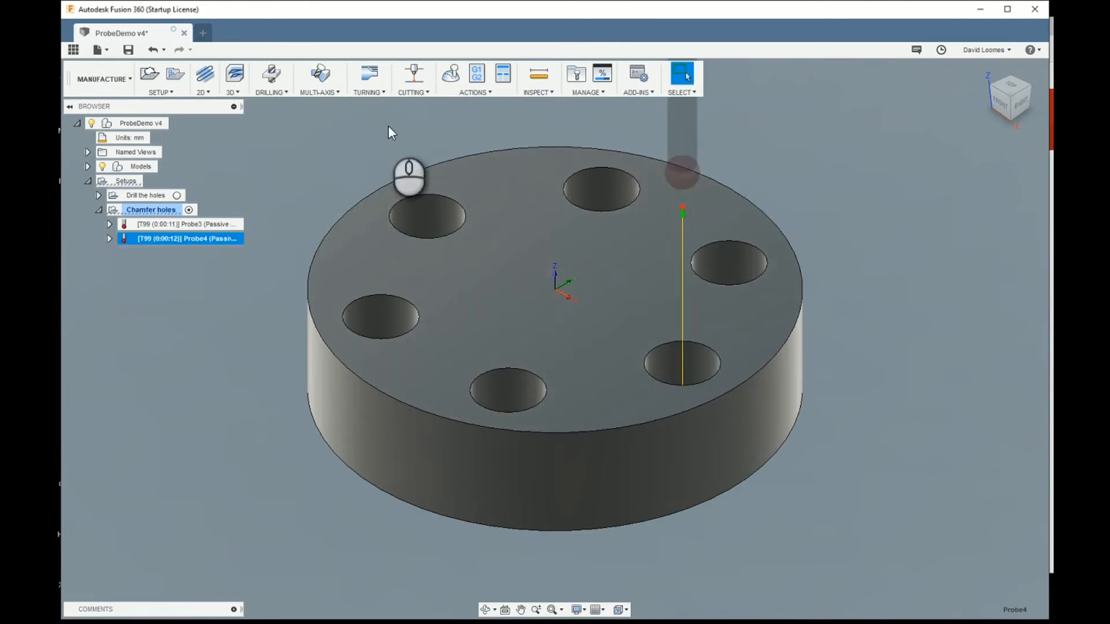
# Create 2D Chamfer2 on the lower-right hole edge with 0.25 mm chamfer width
pyautogui.click(202, 78)
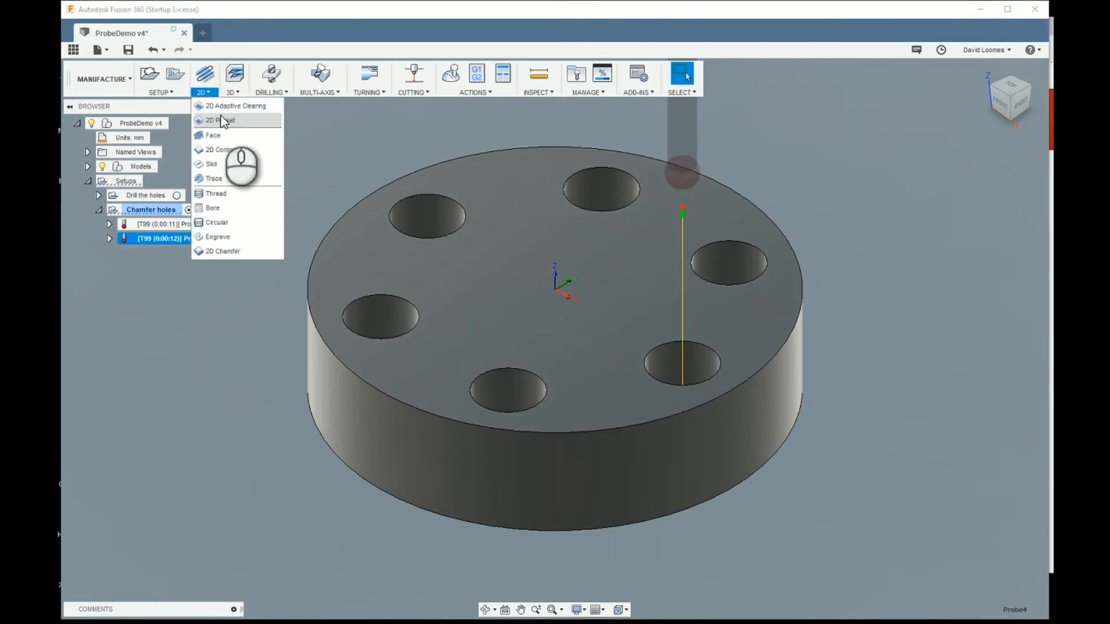
pyautogui.click(223, 251)
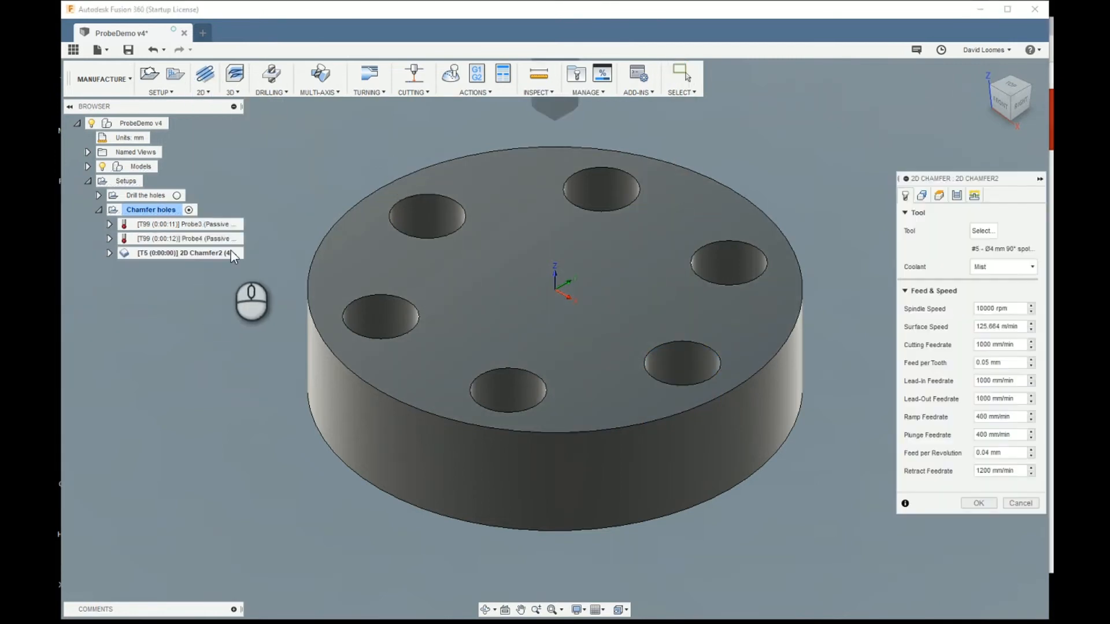
pyautogui.moveTo(696, 356)
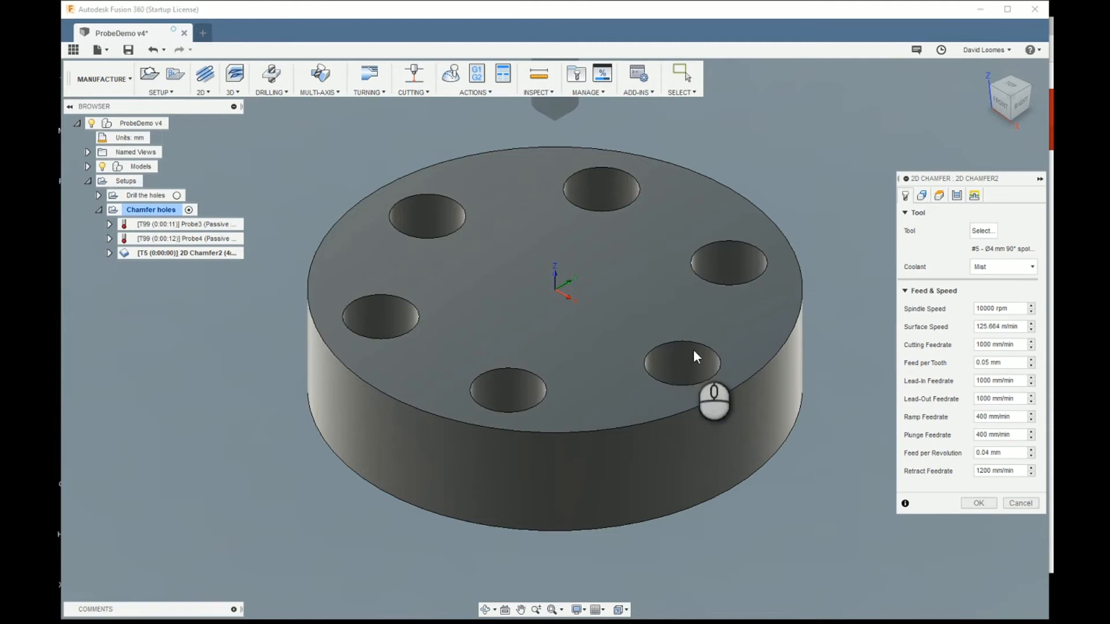
pyautogui.click(922, 195)
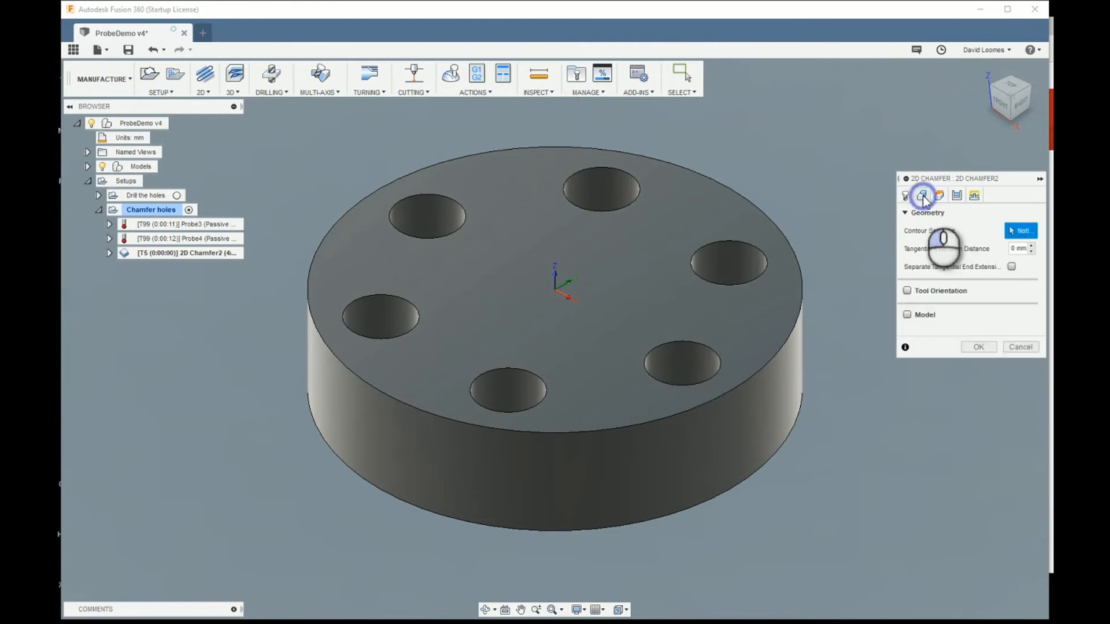
pyautogui.click(683, 363)
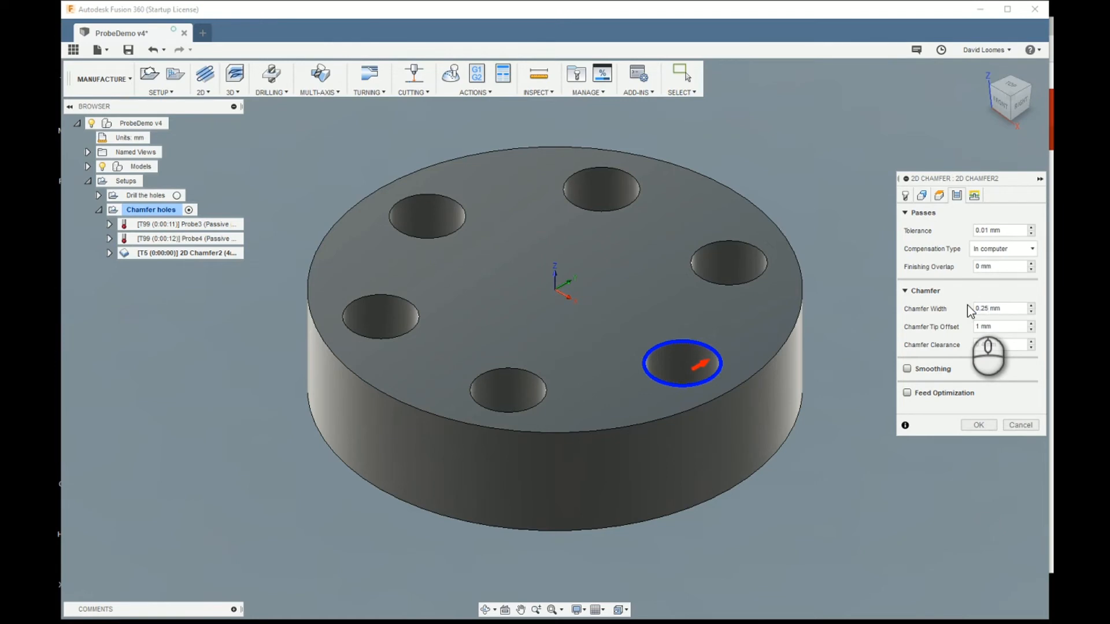
pyautogui.click(978, 424)
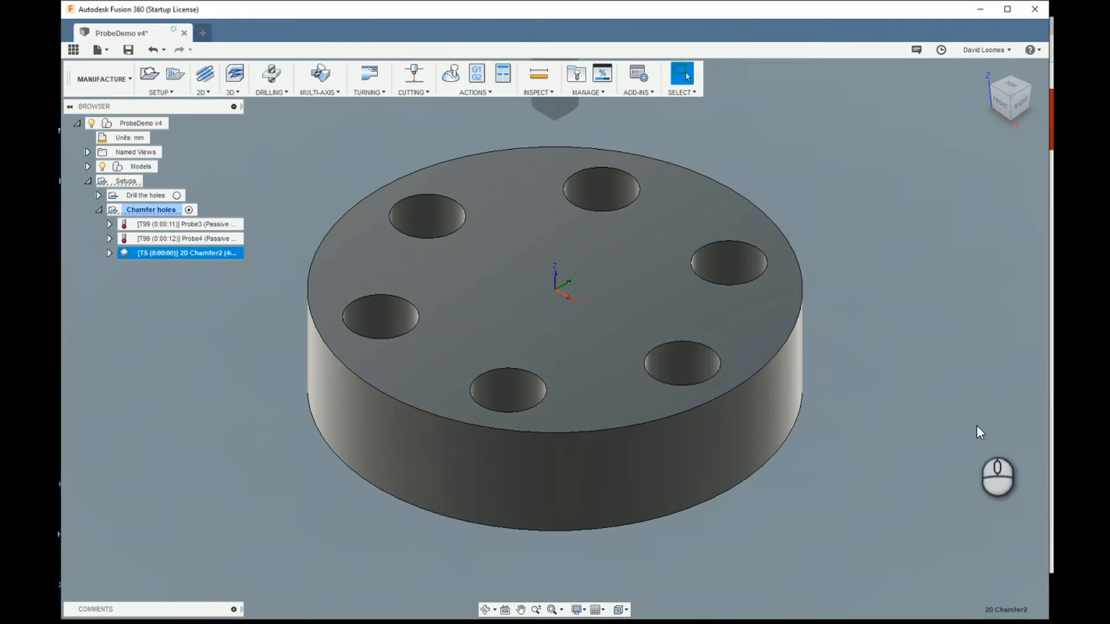
pyautogui.moveTo(163, 224)
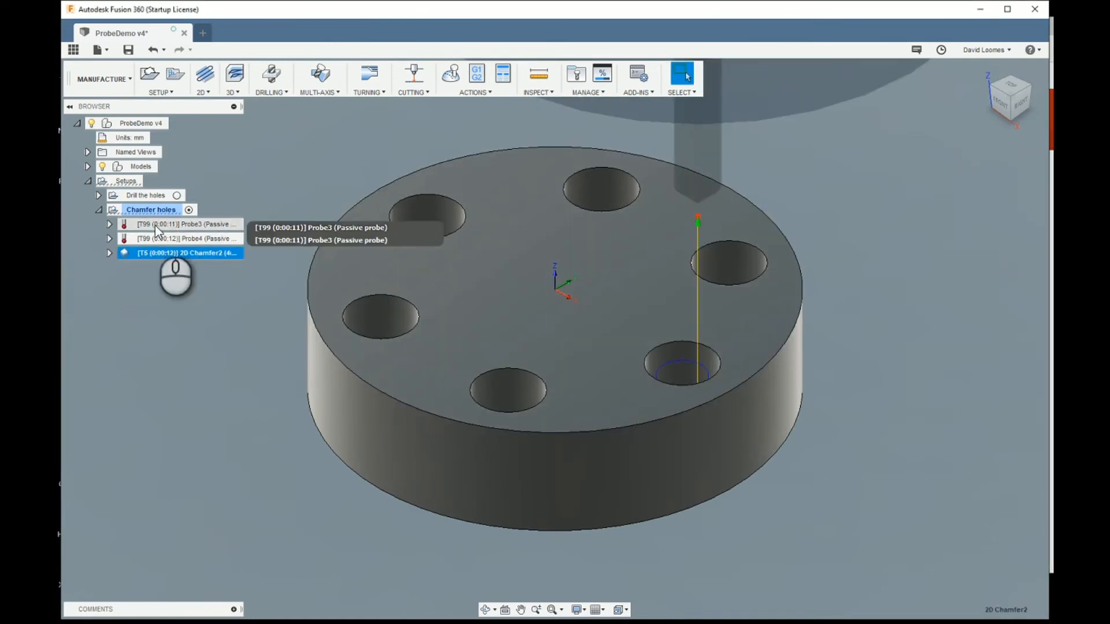
pyautogui.moveTo(155, 240)
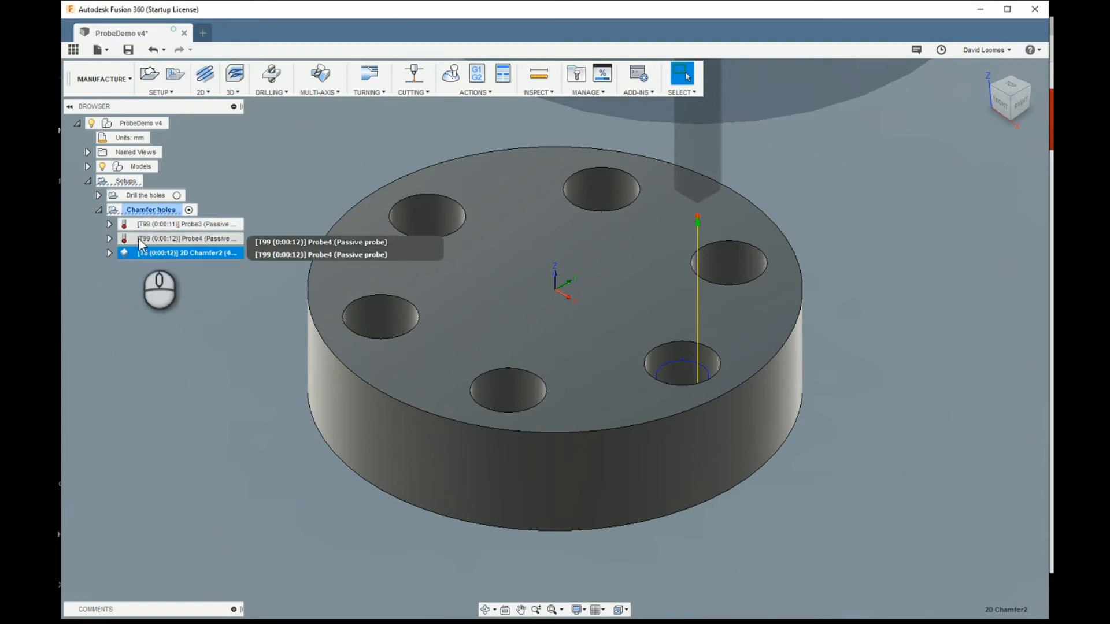
# Review the Probe4 path and the 2D Chamfer2 toolpath
pyautogui.click(187, 239)
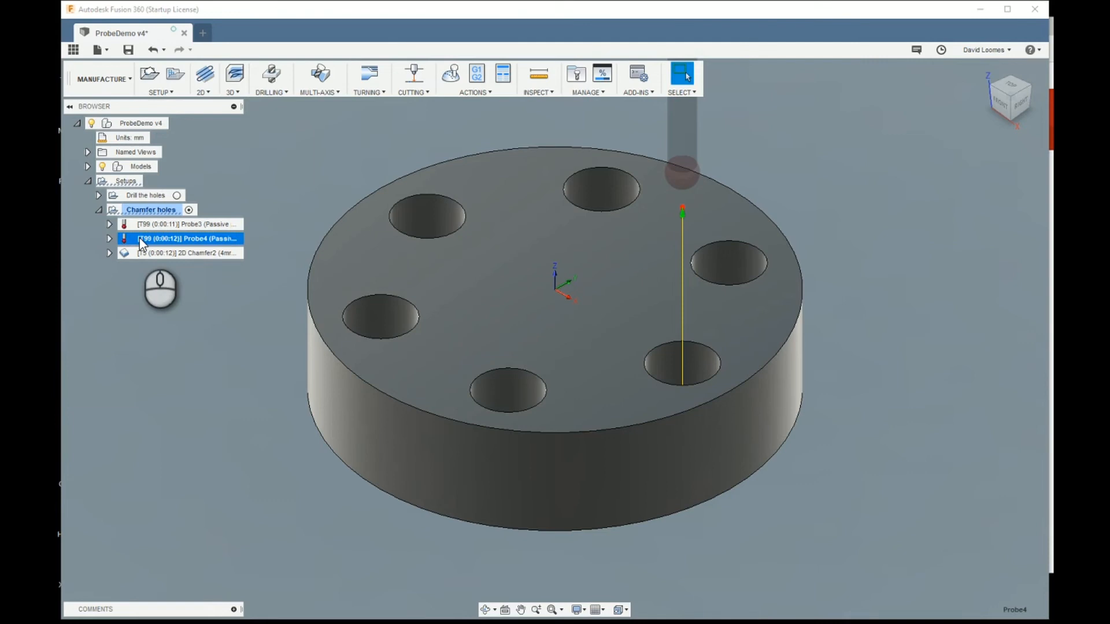
pyautogui.click(187, 252)
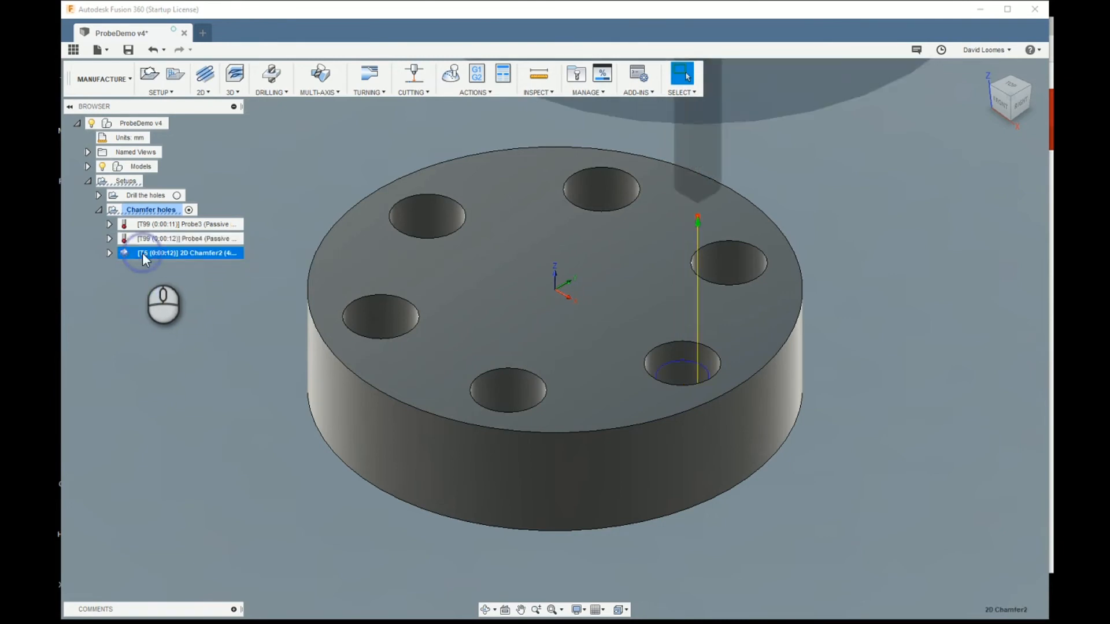
pyautogui.moveTo(146, 300)
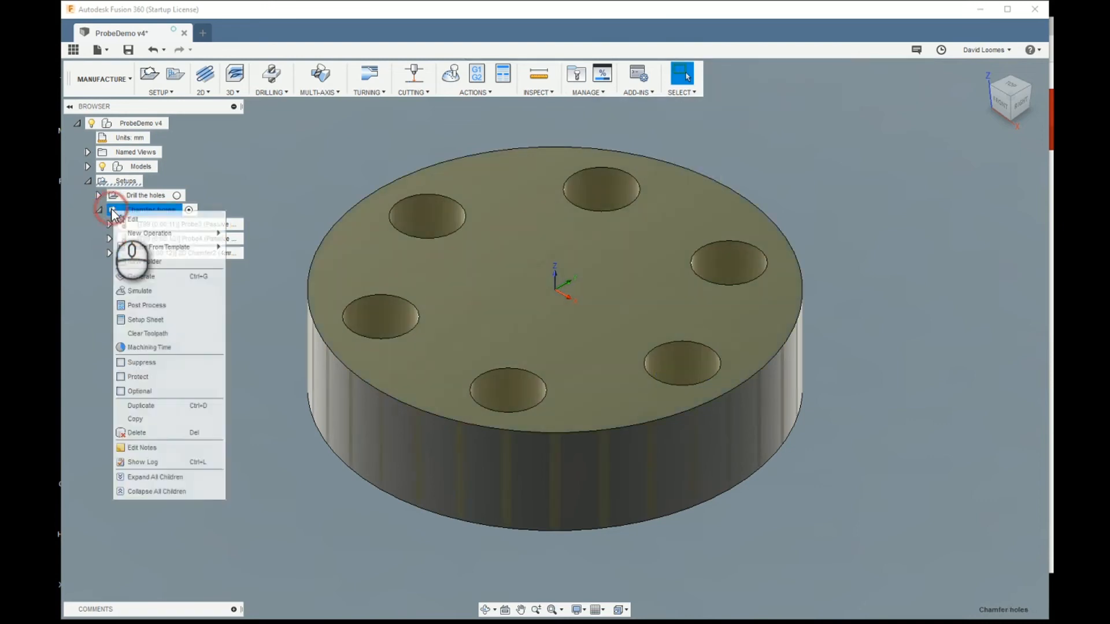
pyautogui.moveTo(139, 291)
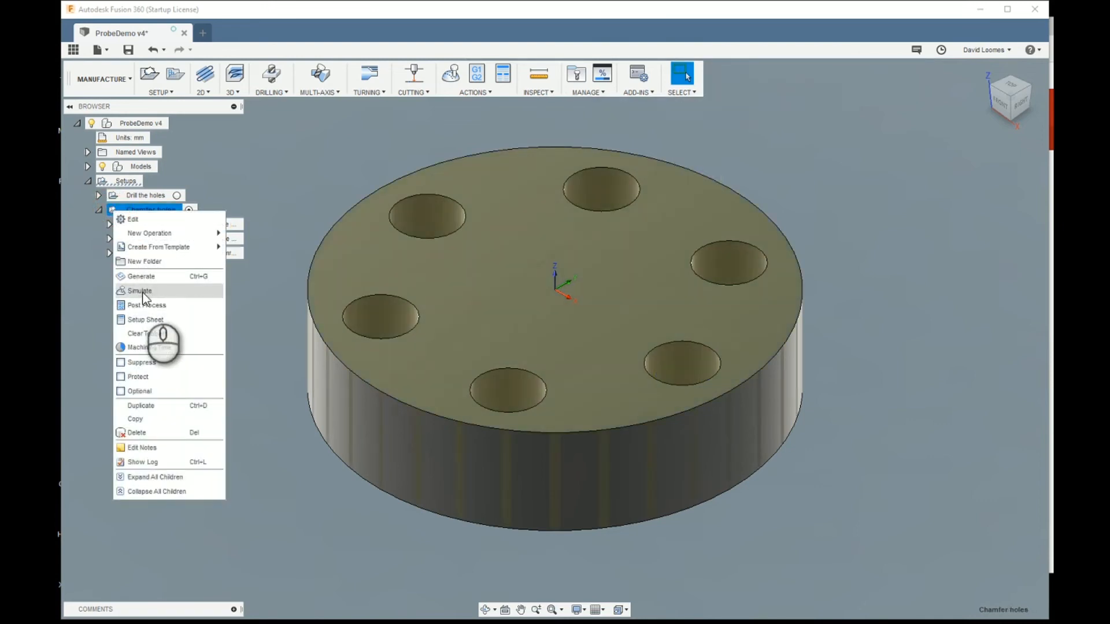
# Create Folder3 in Chamfer holes holding Probe4 and 2D Chamfer2, then select it
pyautogui.click(144, 261)
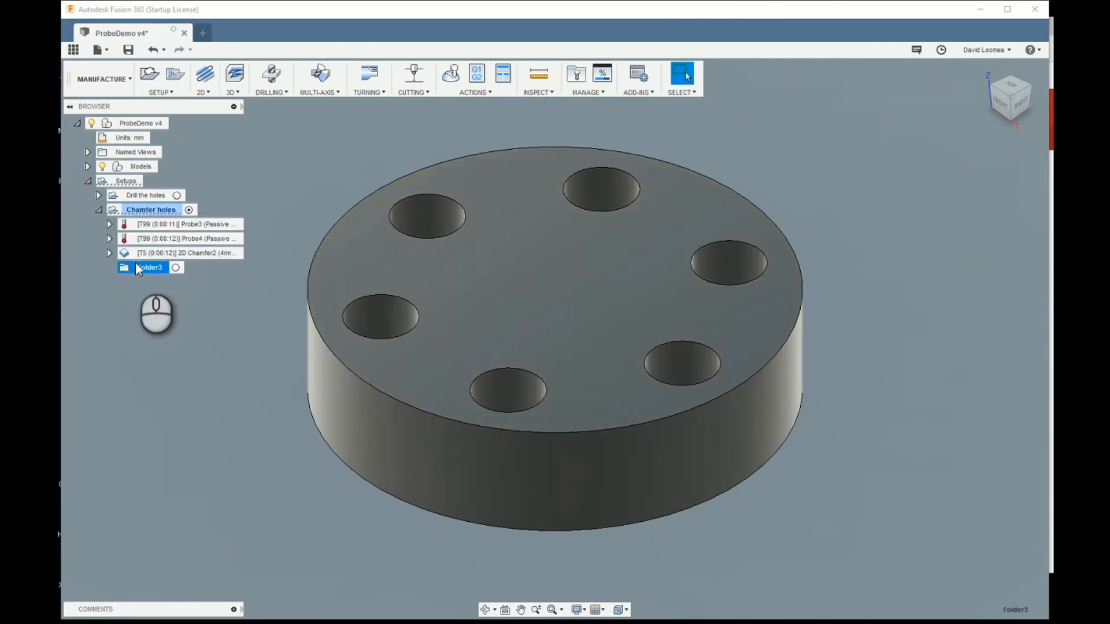
pyautogui.click(187, 239)
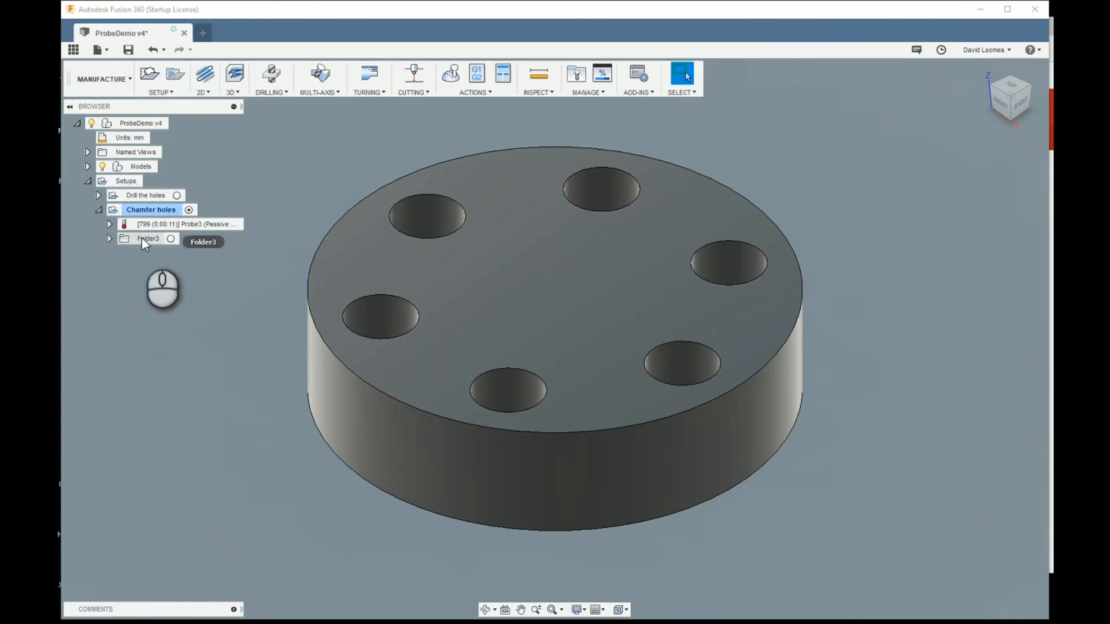
pyautogui.click(161, 78)
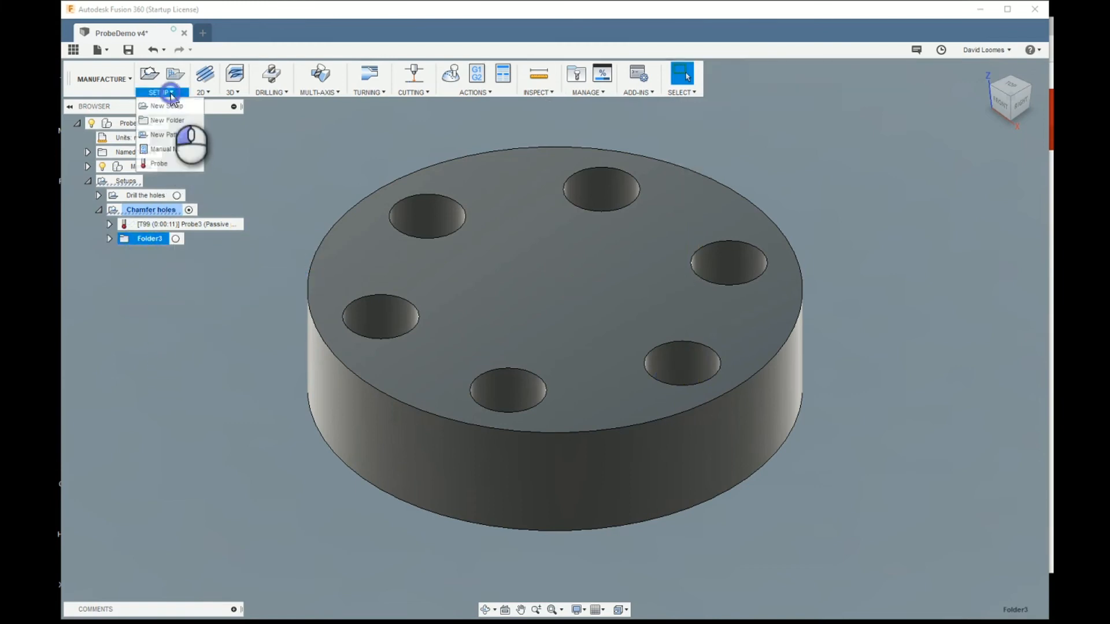
# Pattern Folder3 circularly around the outer edge with 6 instances, preserving order
pyautogui.click(165, 135)
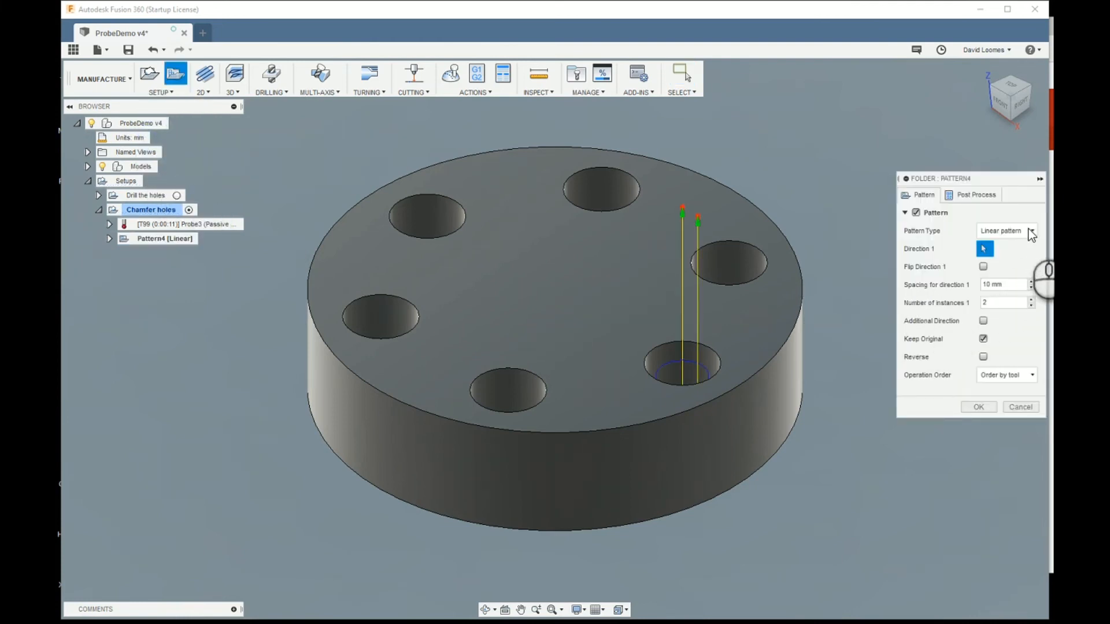
pyautogui.click(1005, 230)
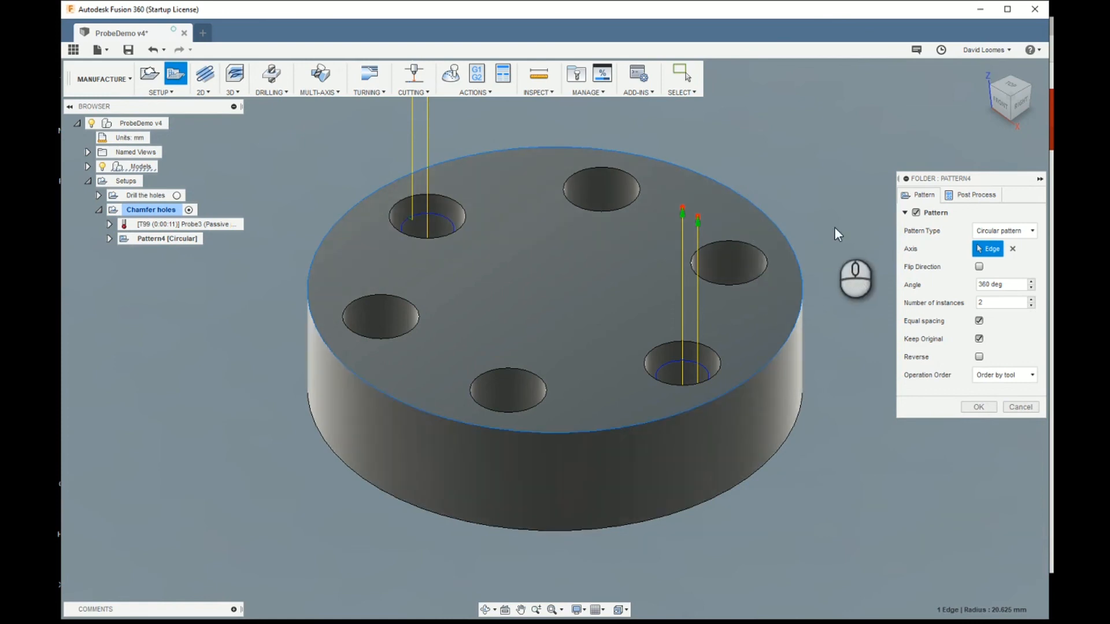
pyautogui.tripleClick(1000, 303)
pyautogui.write('6')
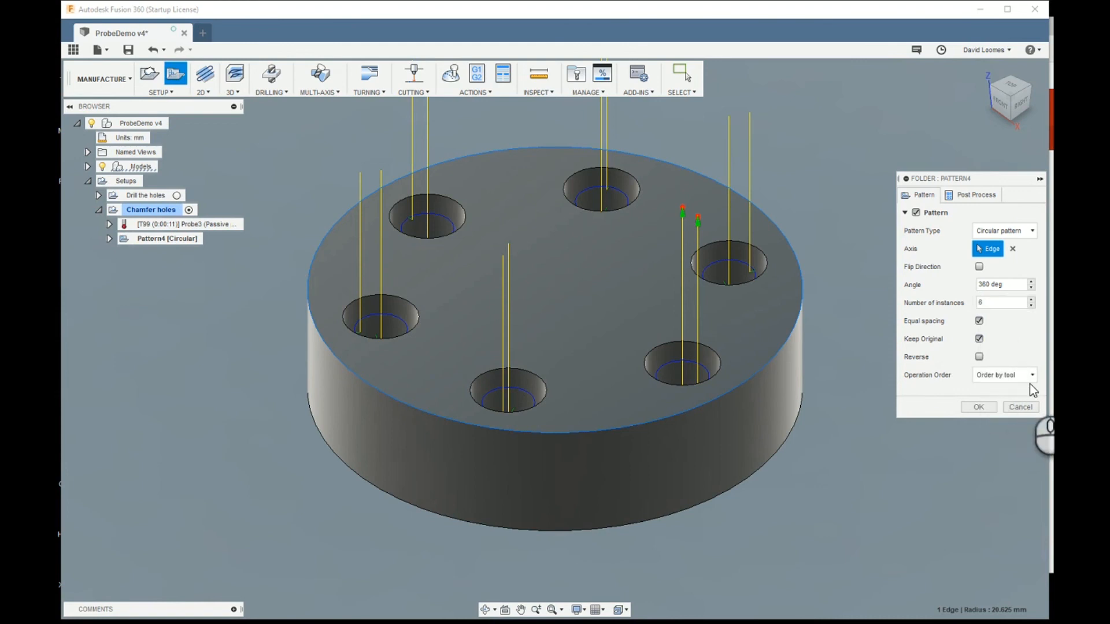
pyautogui.moveTo(1030, 382)
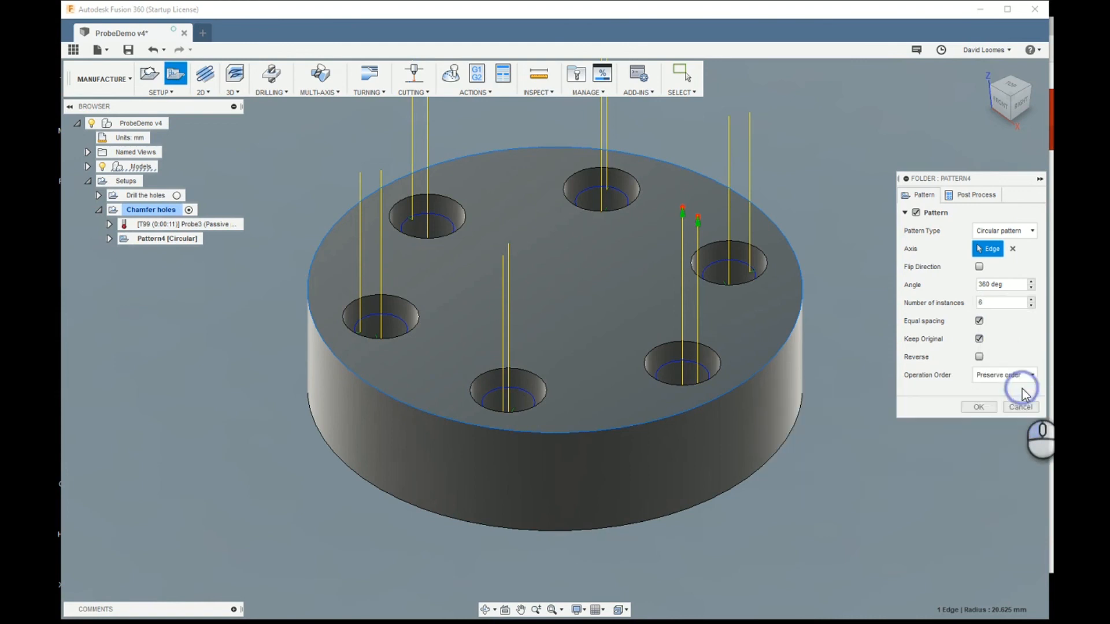
pyautogui.moveTo(1025, 395)
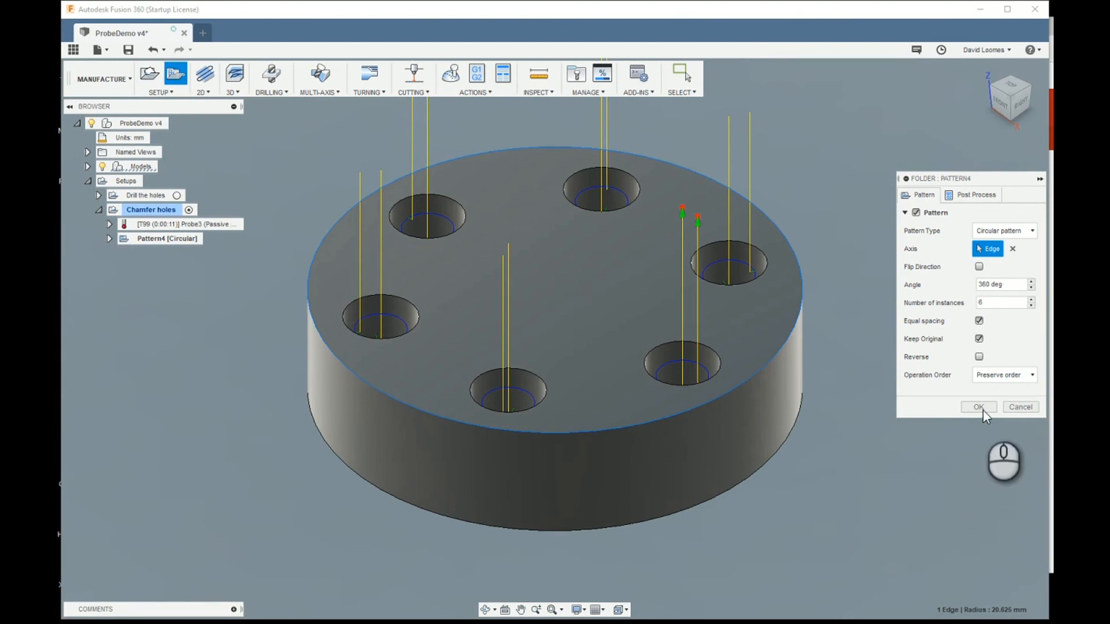
pyautogui.click(977, 407)
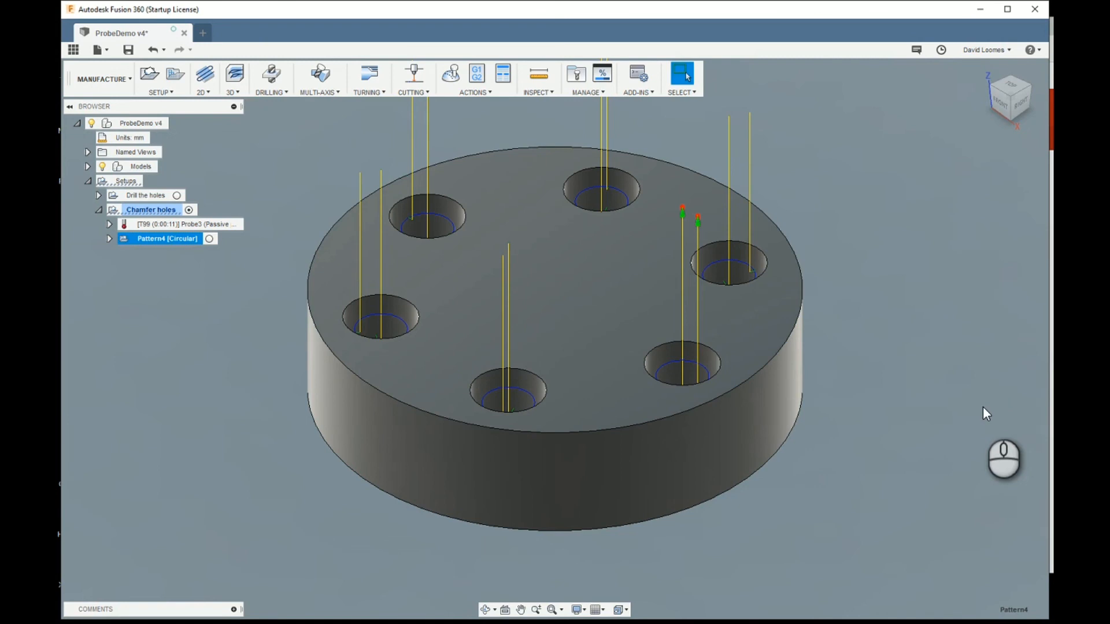
pyautogui.moveTo(970, 411)
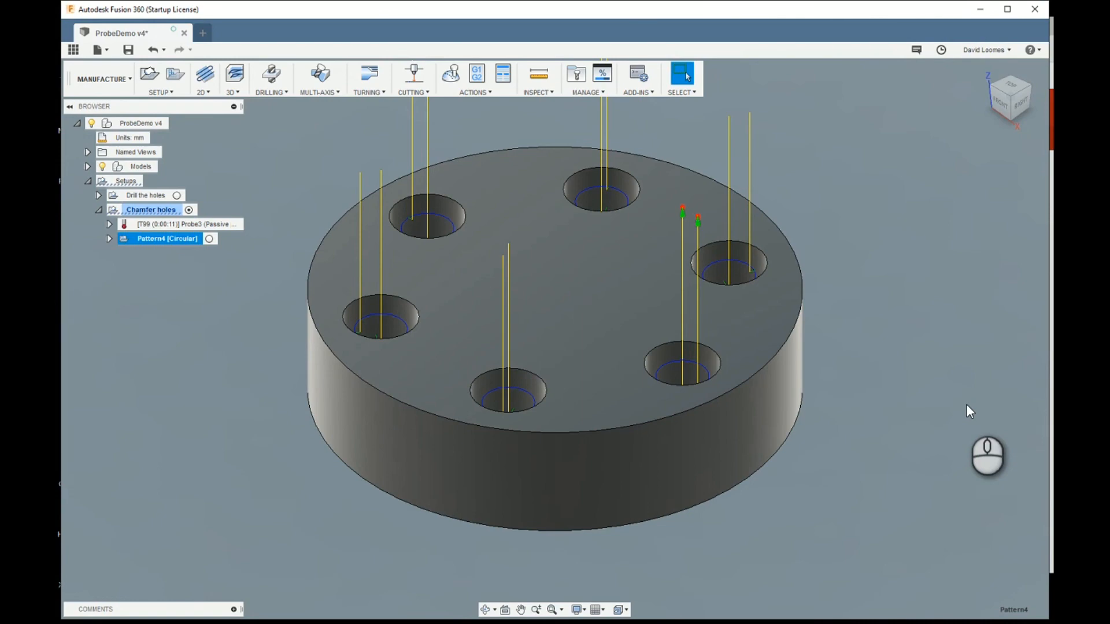